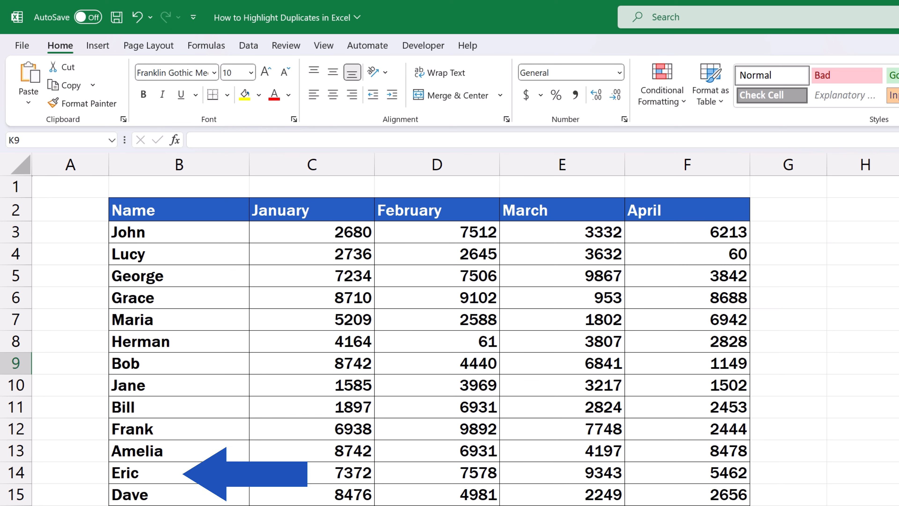
Preview a Duplicate Values rule on the Name column, shading repeated names like John and Amelia.
left_click_drag(436, 164, 687, 164)
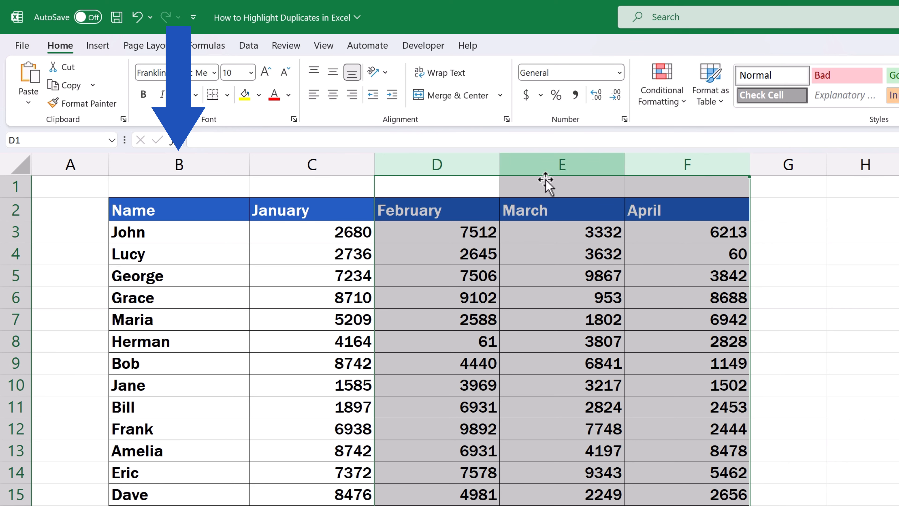
left_click(179, 164)
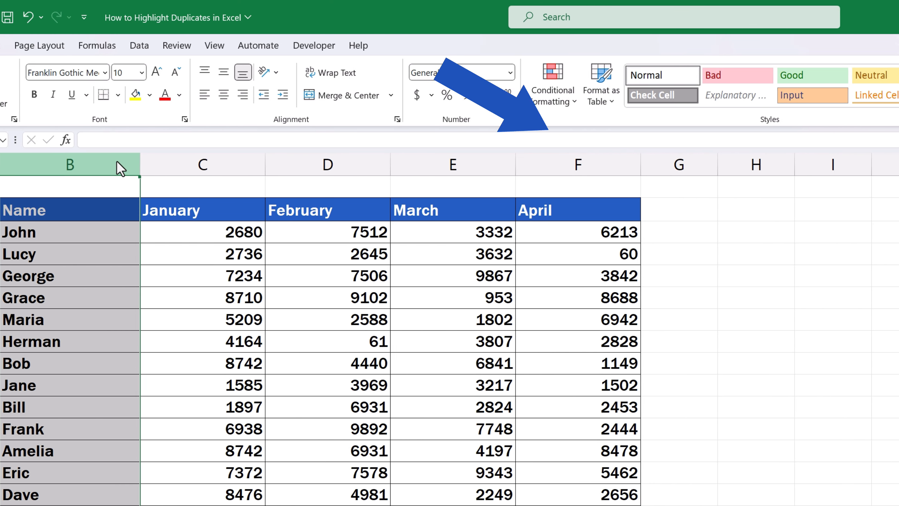
left_click(552, 83)
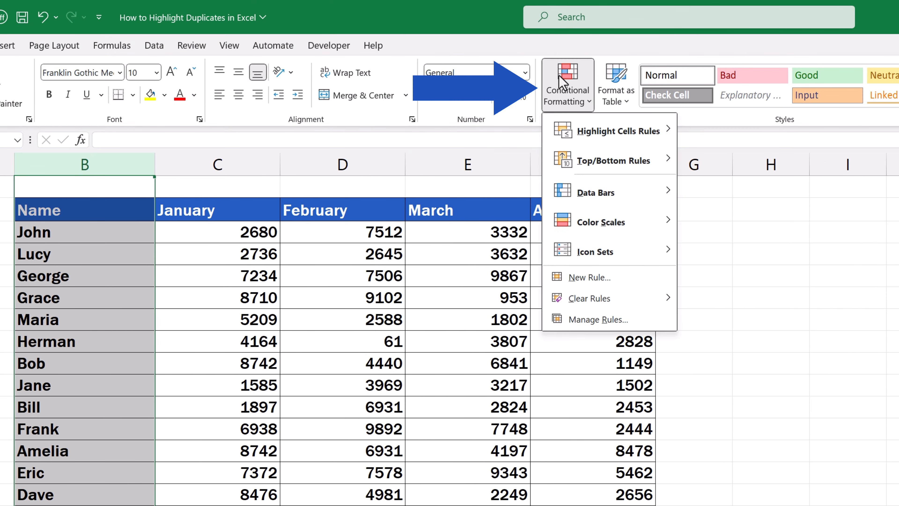
mouse_move(611, 131)
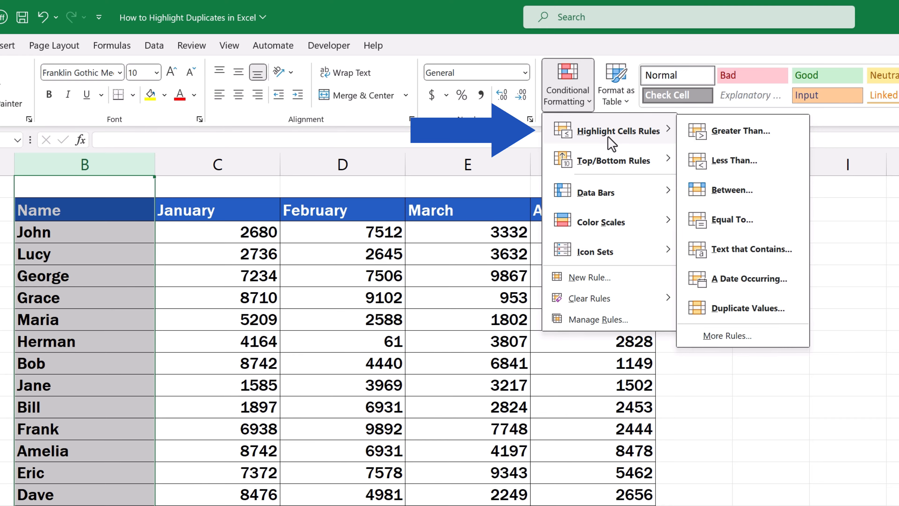
left_click(748, 309)
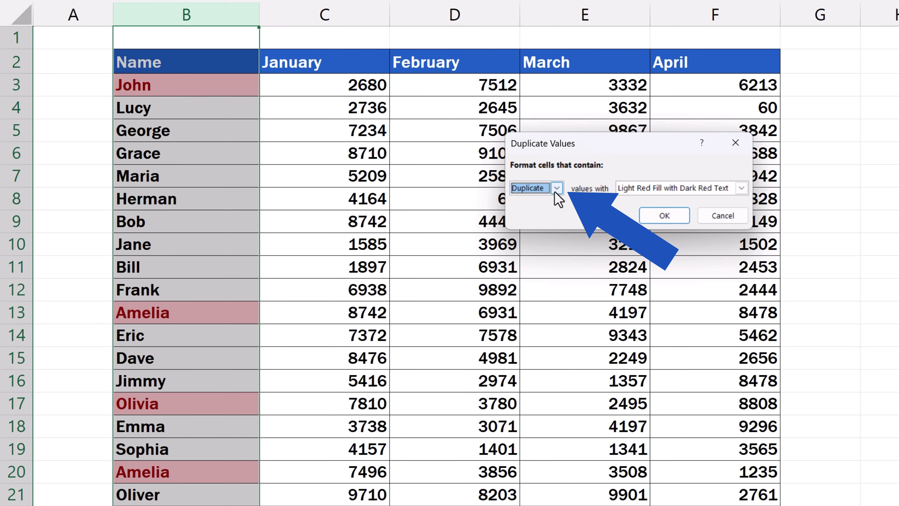
left_click(556, 188)
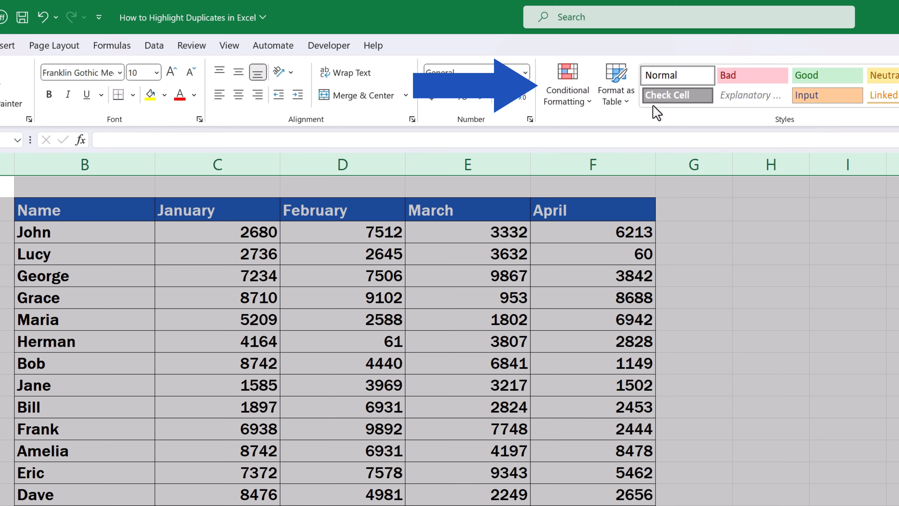
Apply a Duplicate Values rule with Light Red Fill and Dark Red Text to the whole sales table.
left_click(567, 83)
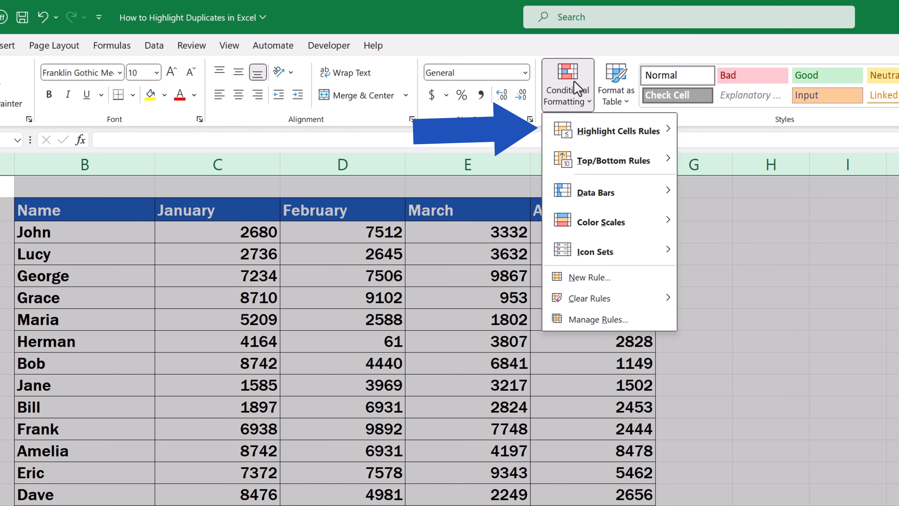
mouse_move(614, 131)
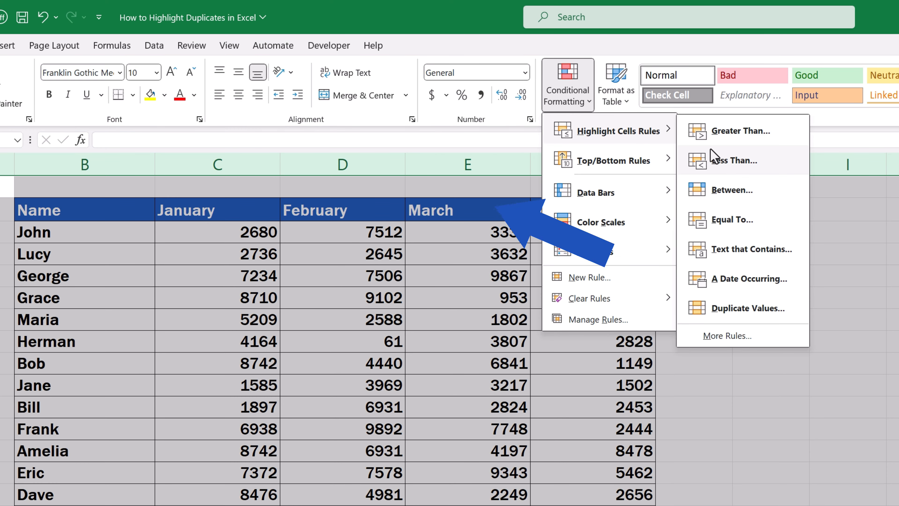
left_click(754, 308)
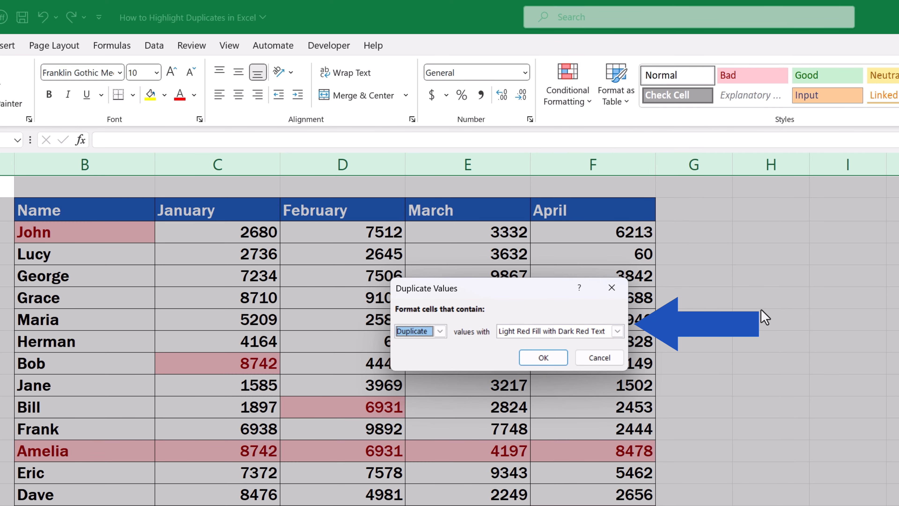
left_click(543, 357)
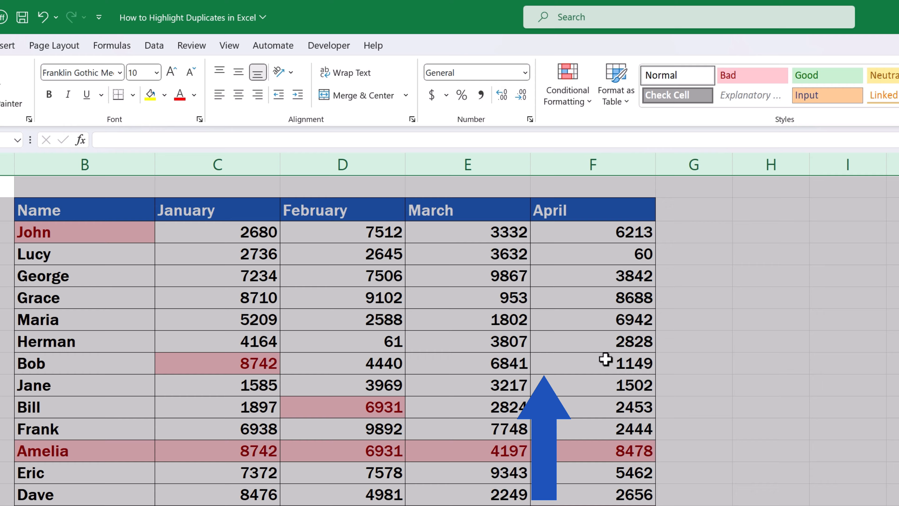